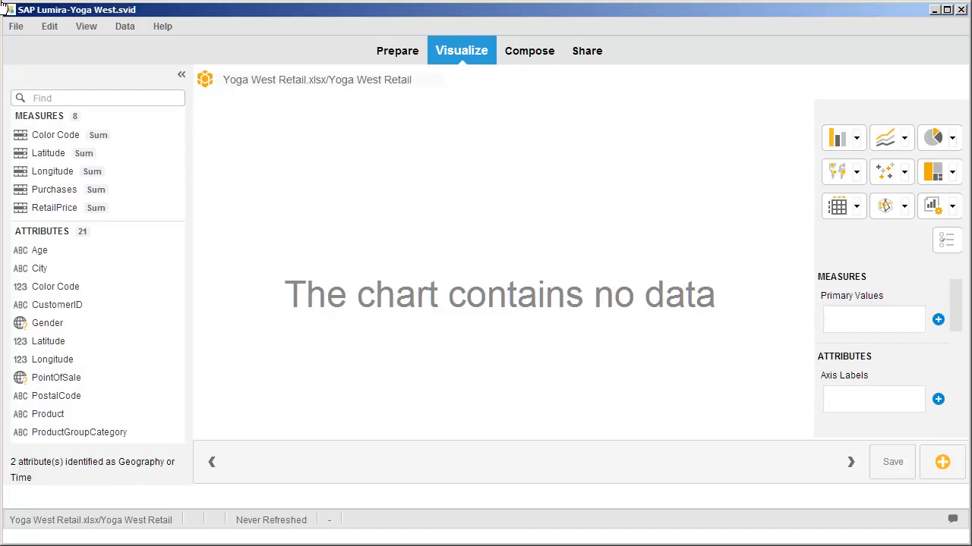
mouse_move(399, 51)
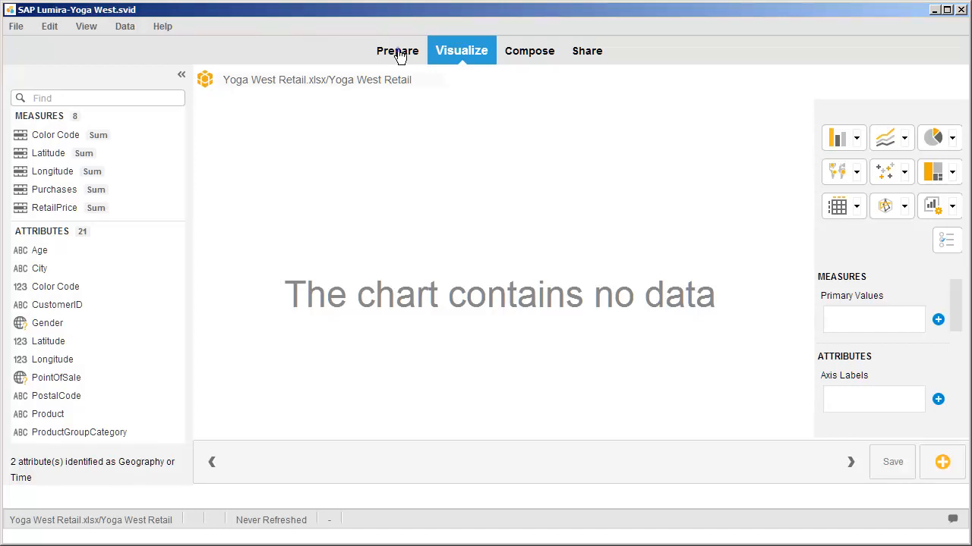
Step: Switch to the Prepare room to show the Yoga West Retail rows as a data grid
click(398, 51)
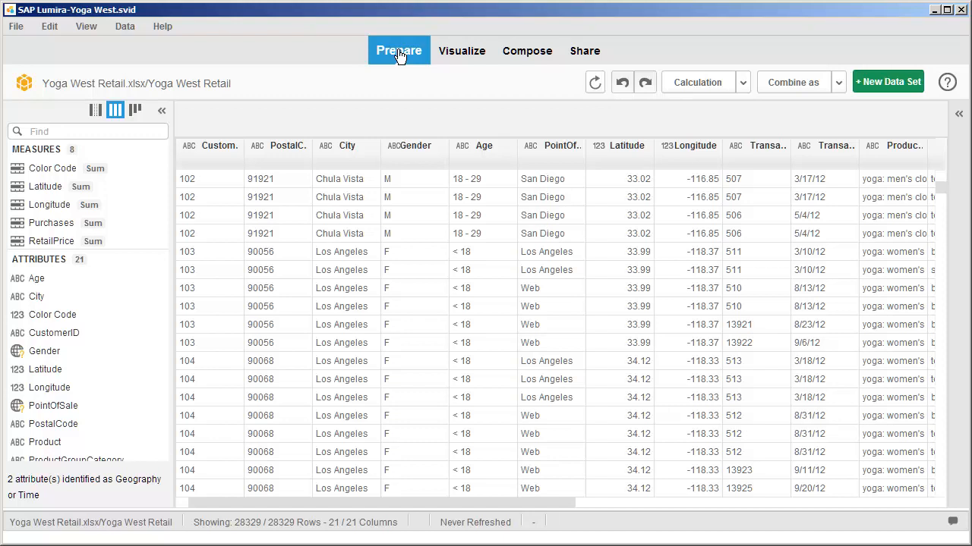
Step: Edit the data source with Select All so GeographicProfile loads, giving 22 columns
click(125, 26)
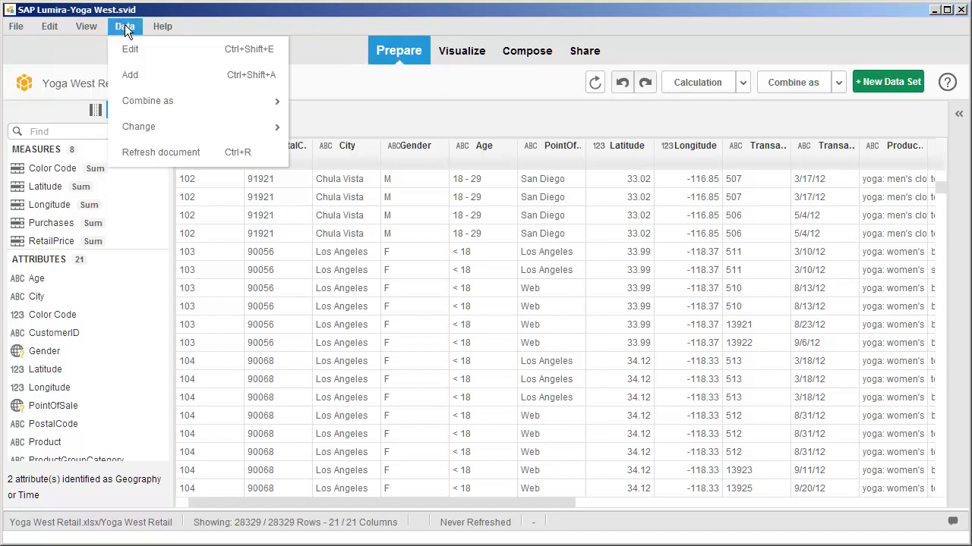
click(130, 49)
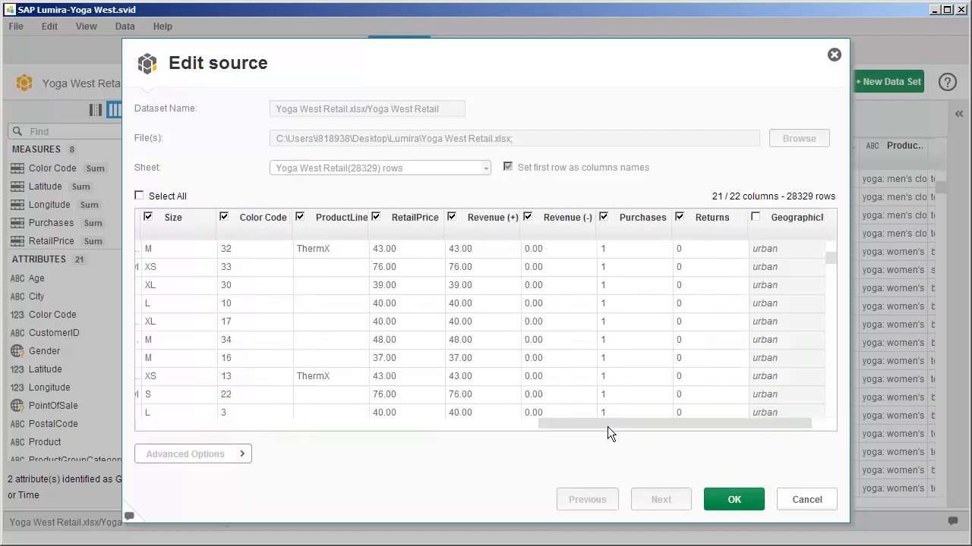
click(755, 218)
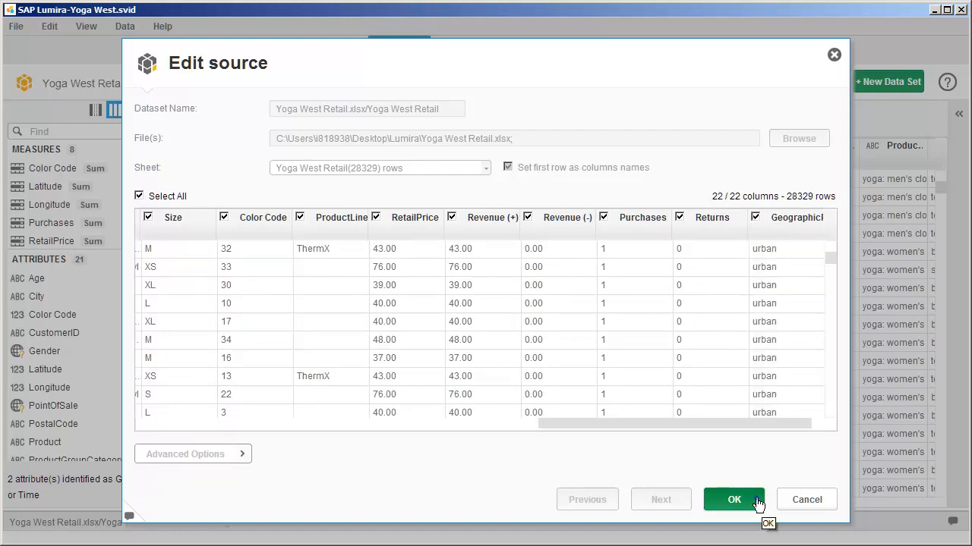
click(734, 499)
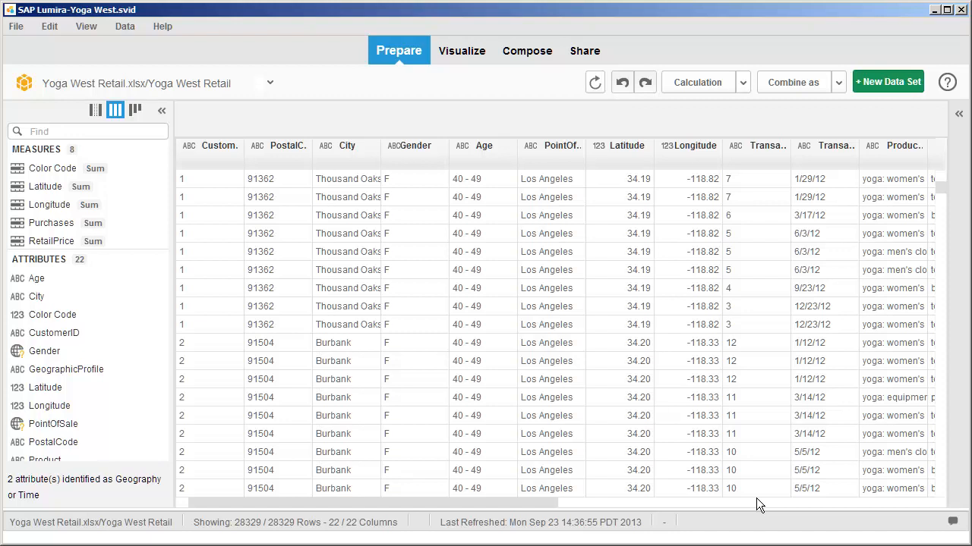
mouse_move(748, 510)
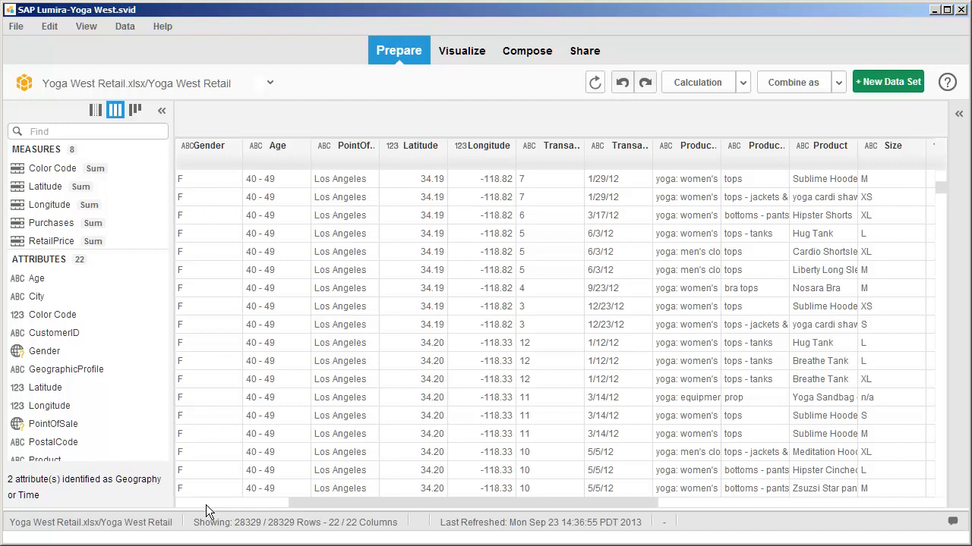
mouse_move(566, 215)
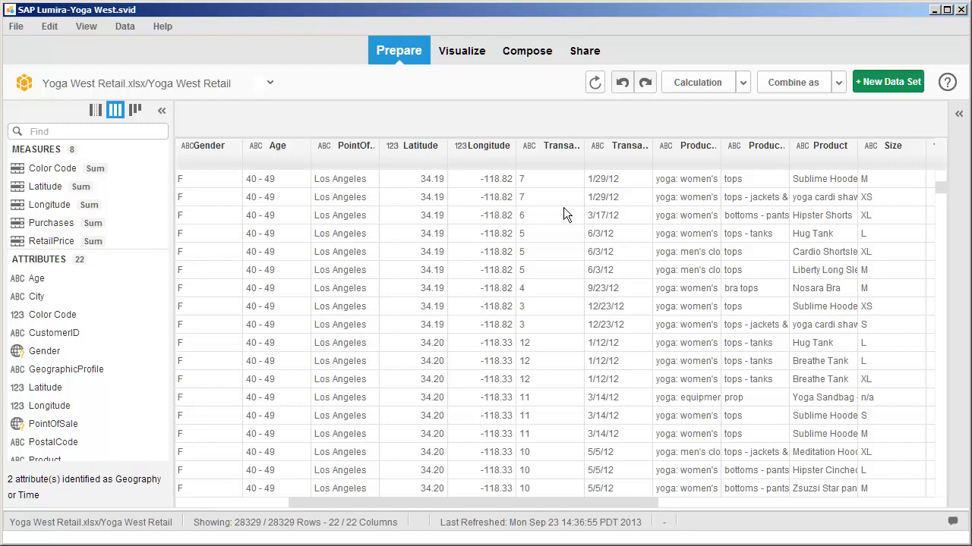
click(628, 146)
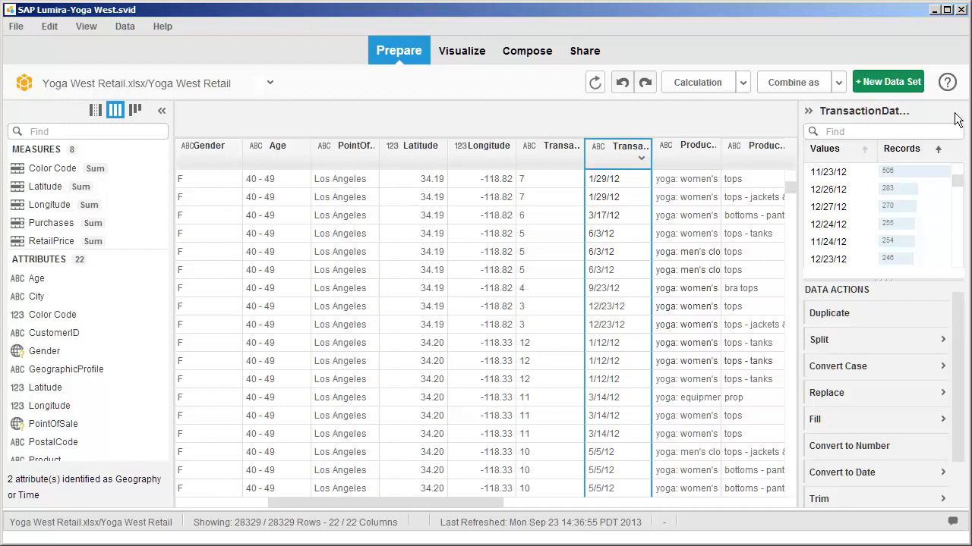
mouse_move(963, 496)
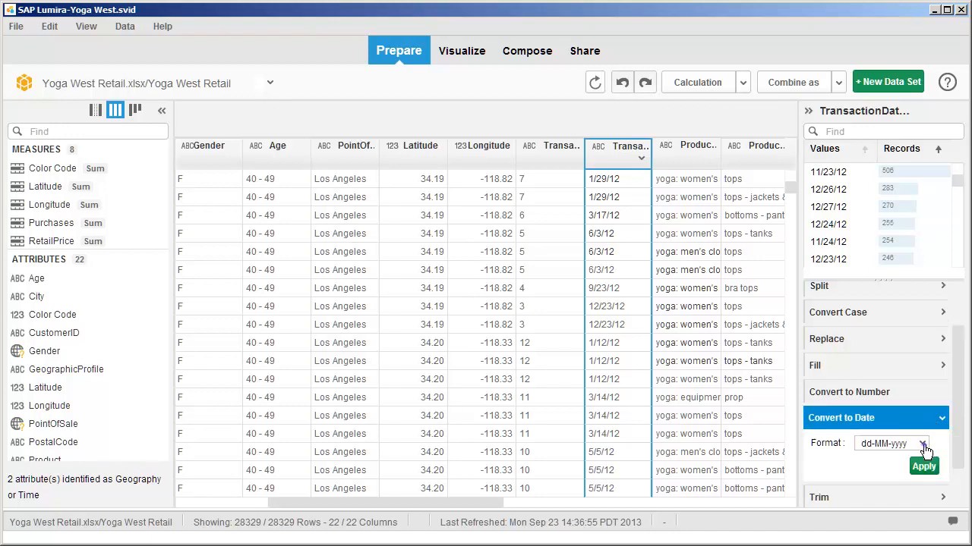
Step: Convert TransactionDate into a new date column using the MM/dd/yyyy format
click(922, 442)
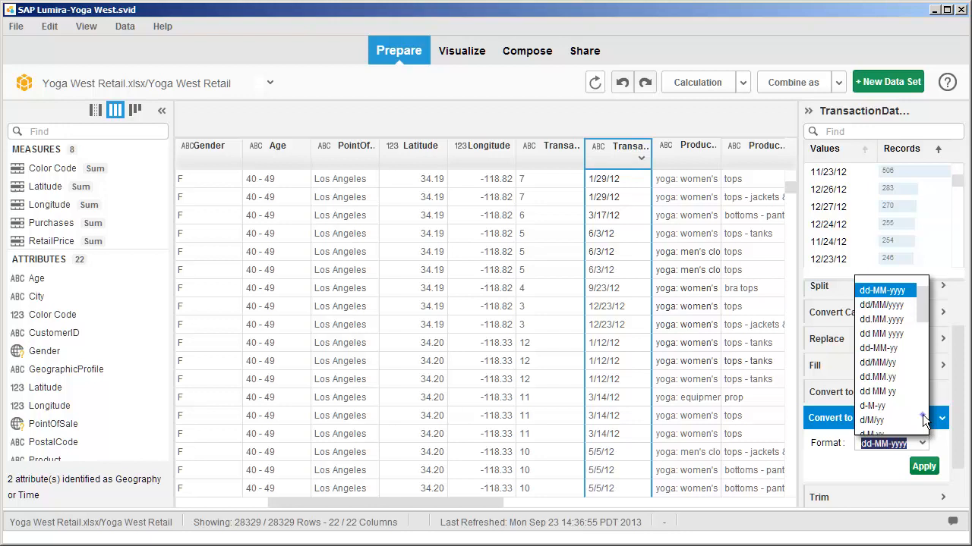
scroll(down, 3)
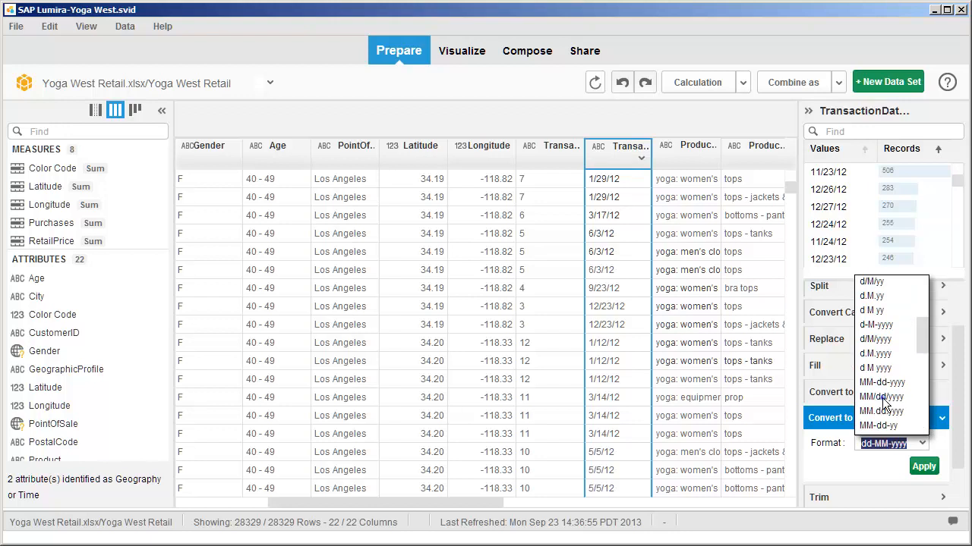
click(881, 396)
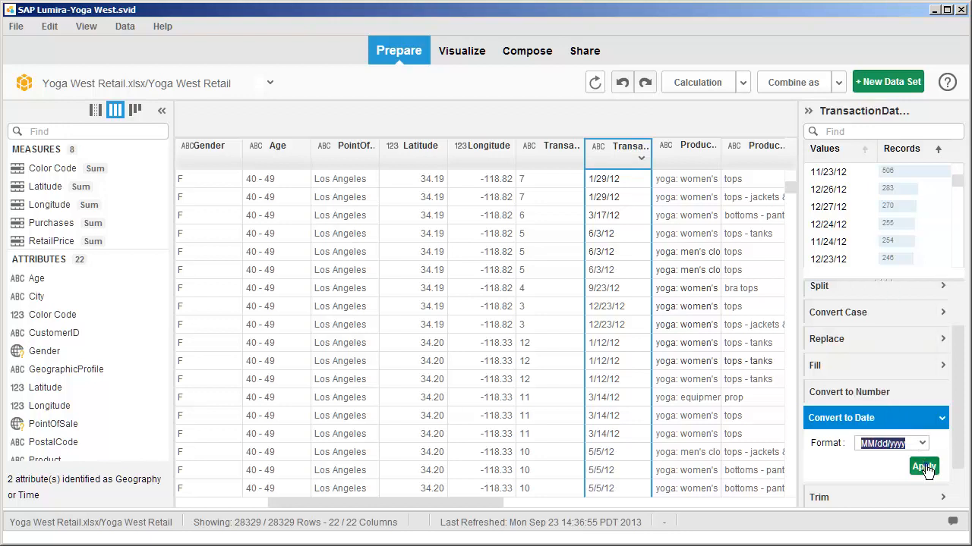
click(923, 466)
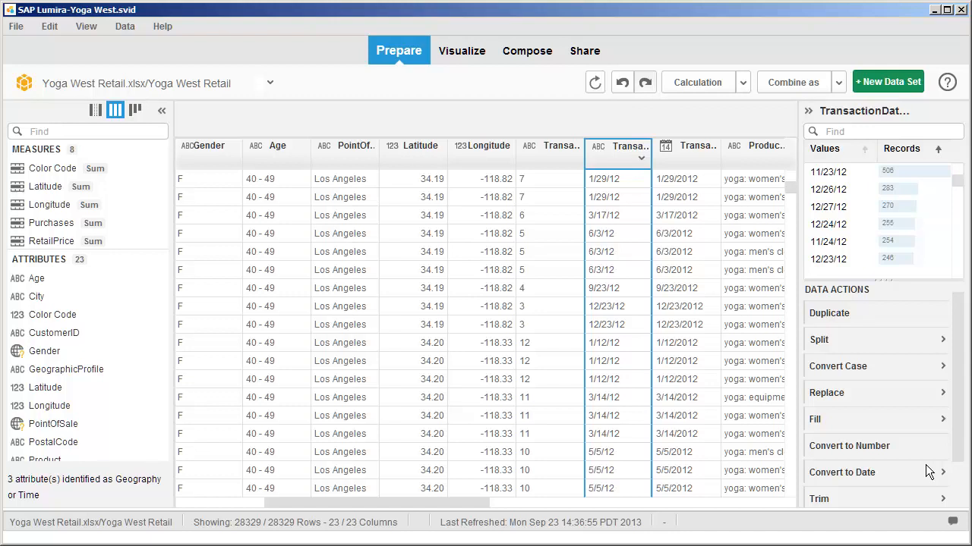
mouse_move(742, 166)
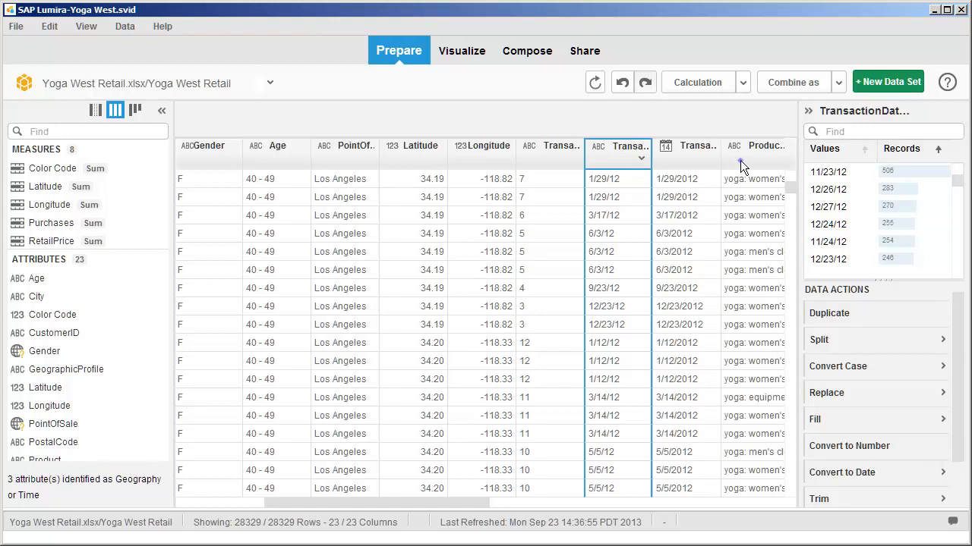
Step: Split ProductGroupCategory on the colon separator into two new columns
click(762, 146)
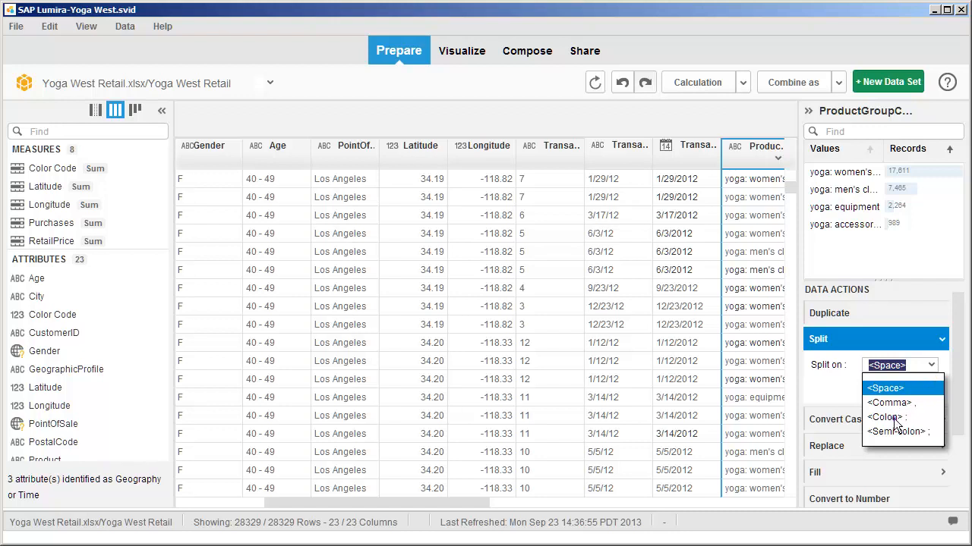
click(888, 417)
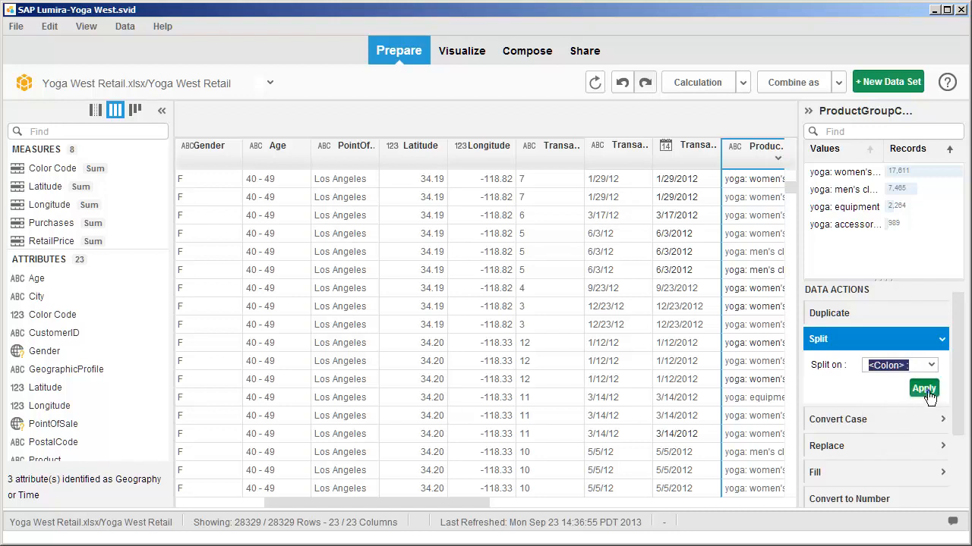
click(923, 388)
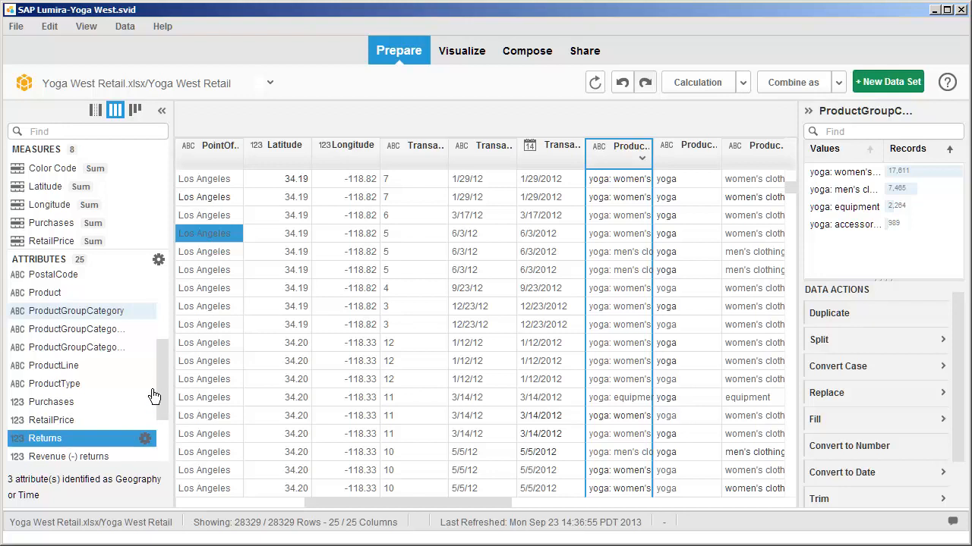
Step: Rename the second ProductGroupCategory copy to ProductGroup
click(145, 330)
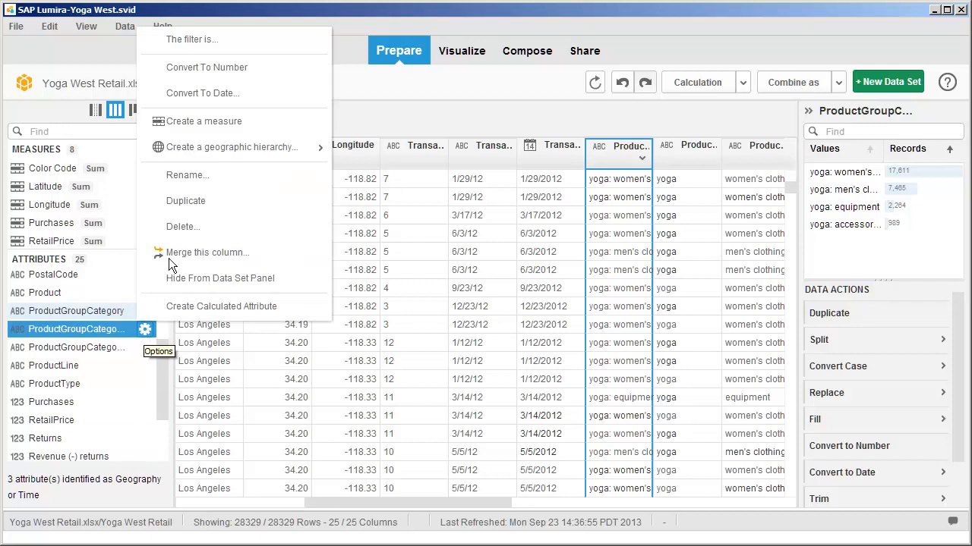
click(187, 175)
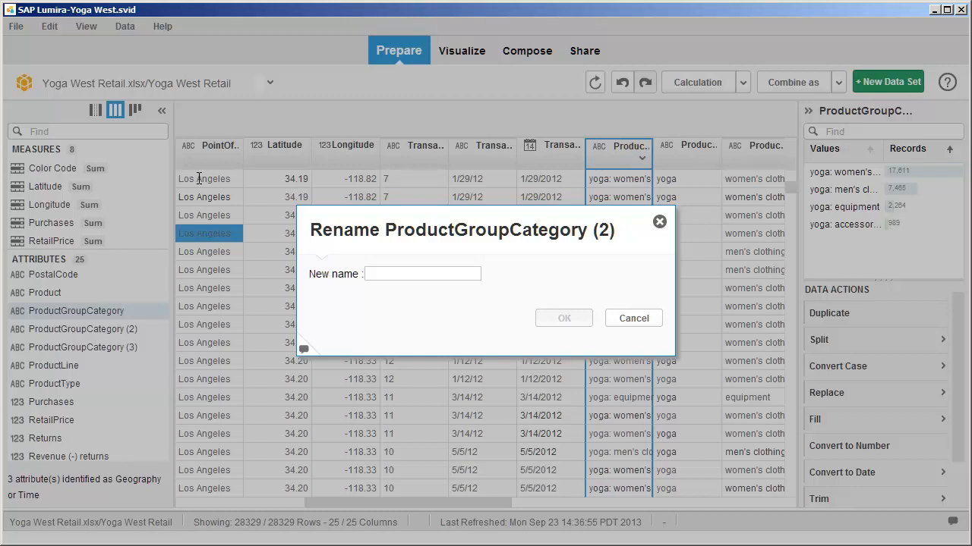
click(422, 273)
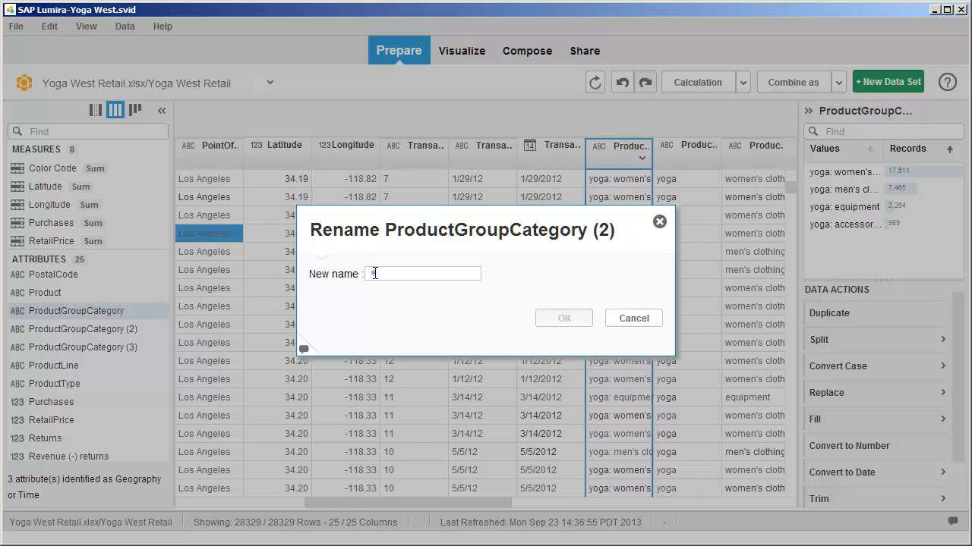
text(ProductGroup)
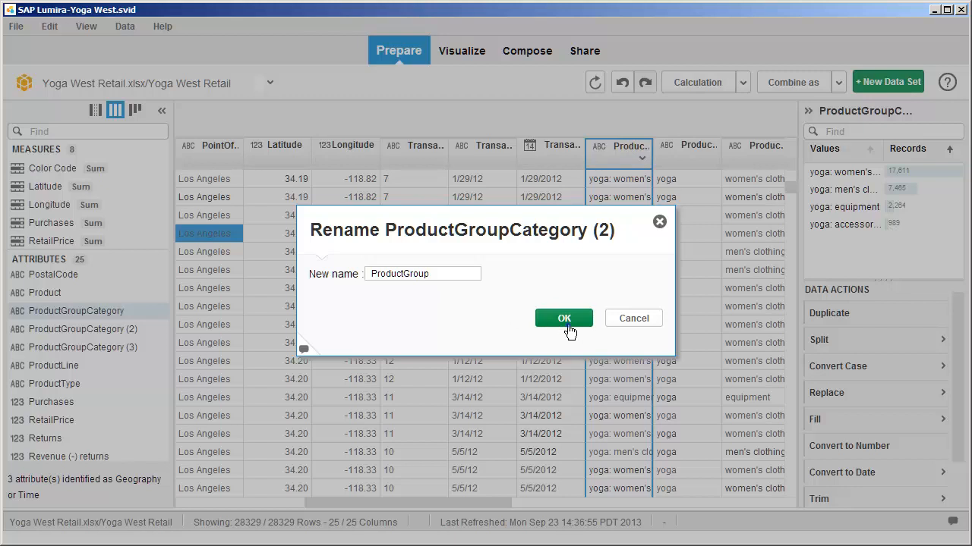
click(563, 318)
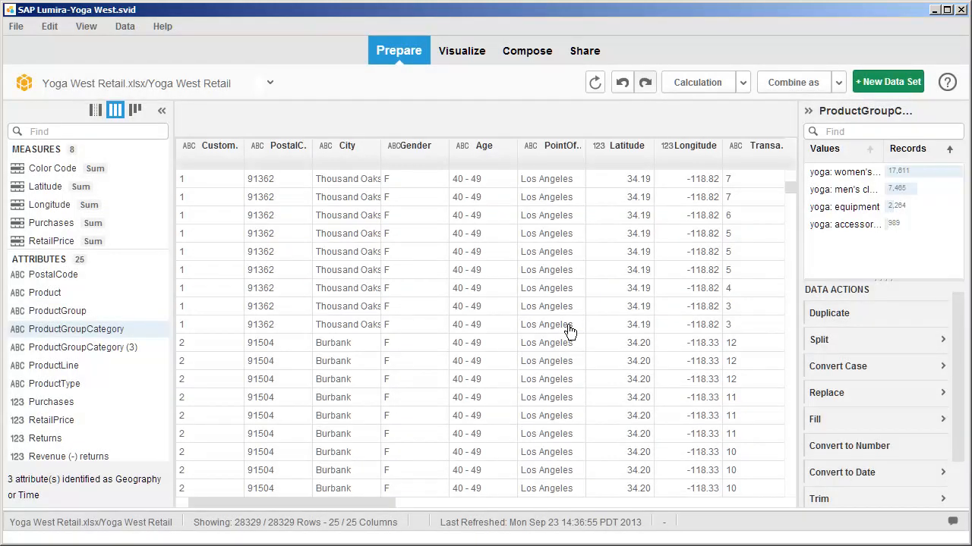
mouse_move(315, 344)
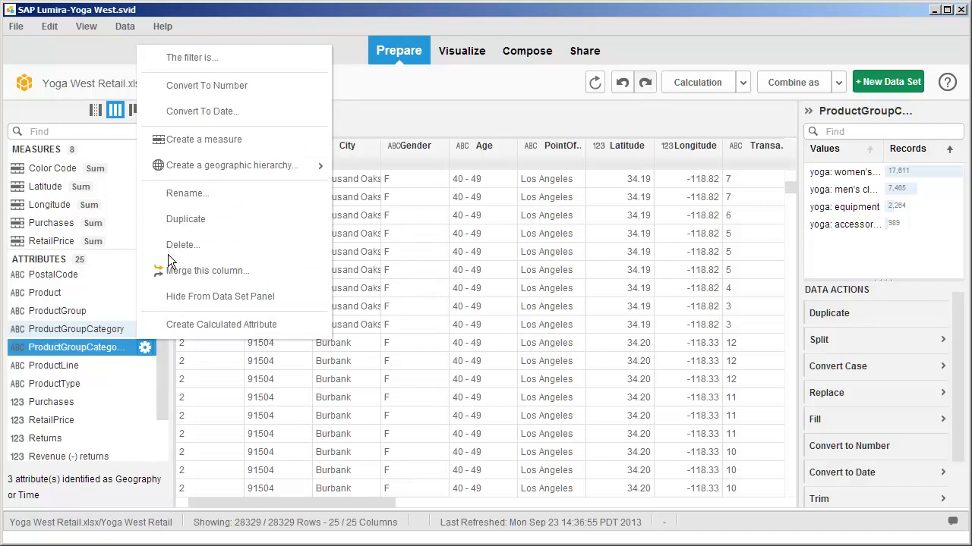
Step: Rename the third ProductGroupCategory copy to ProductCategory
click(187, 192)
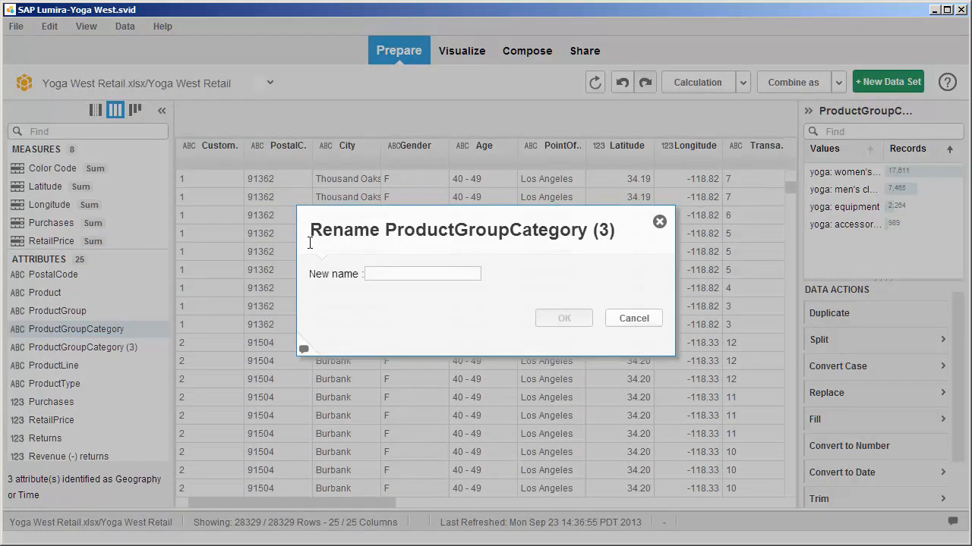
text(ProductCategory)
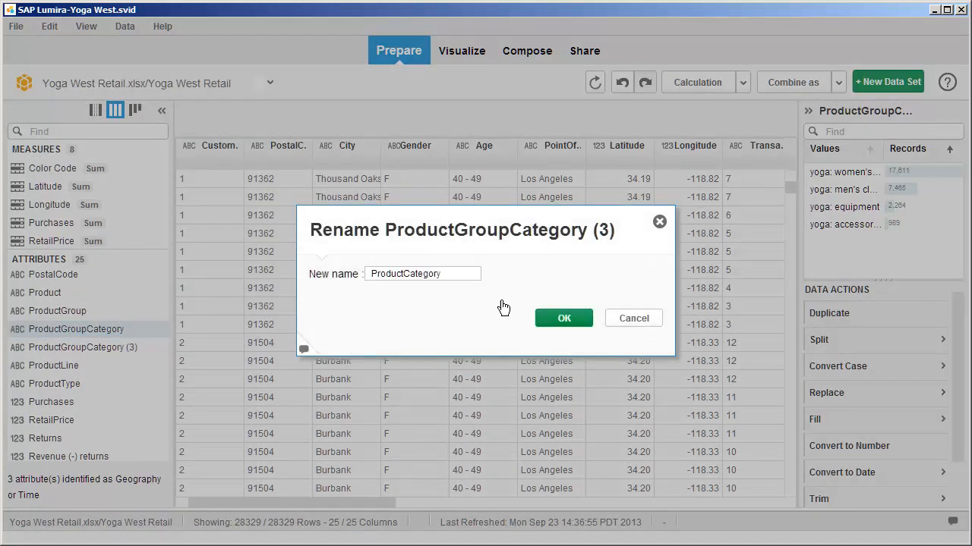
click(563, 318)
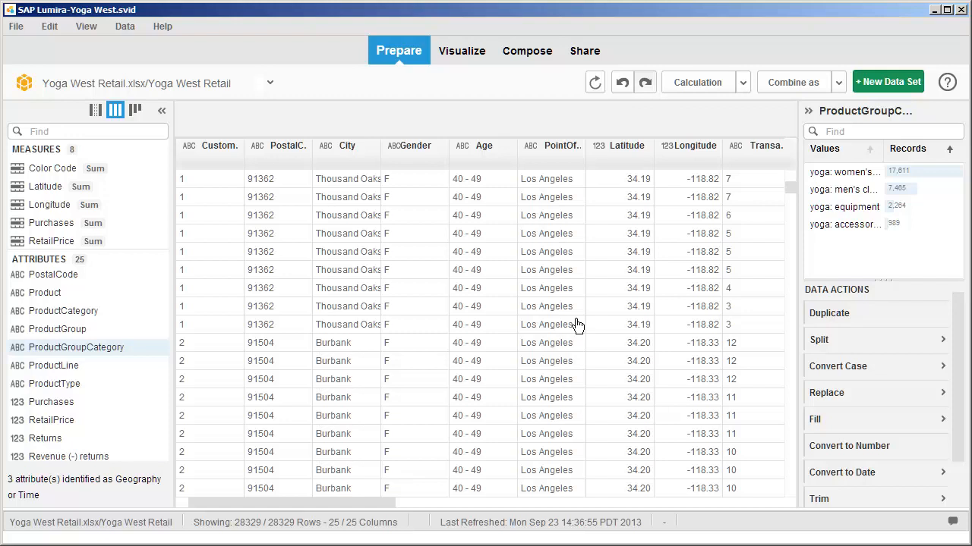
mouse_move(432, 256)
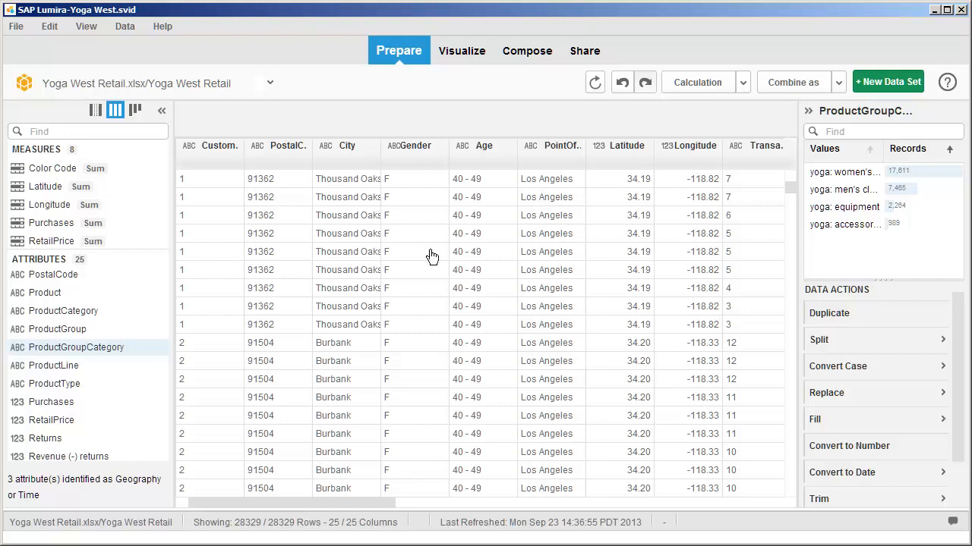
Step: In the facet view, replace 'cell' with 'Mobile' in the PointOfSale column
click(135, 110)
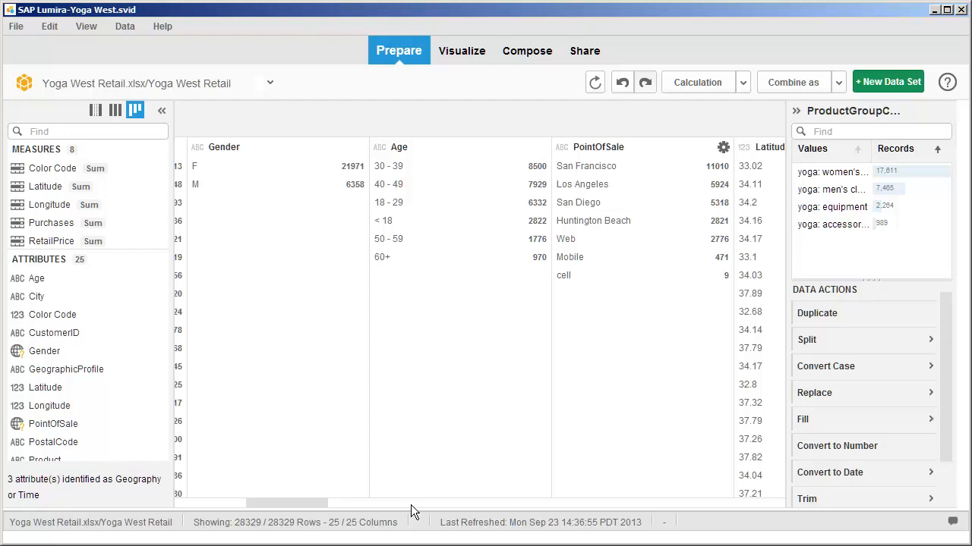
mouse_move(429, 505)
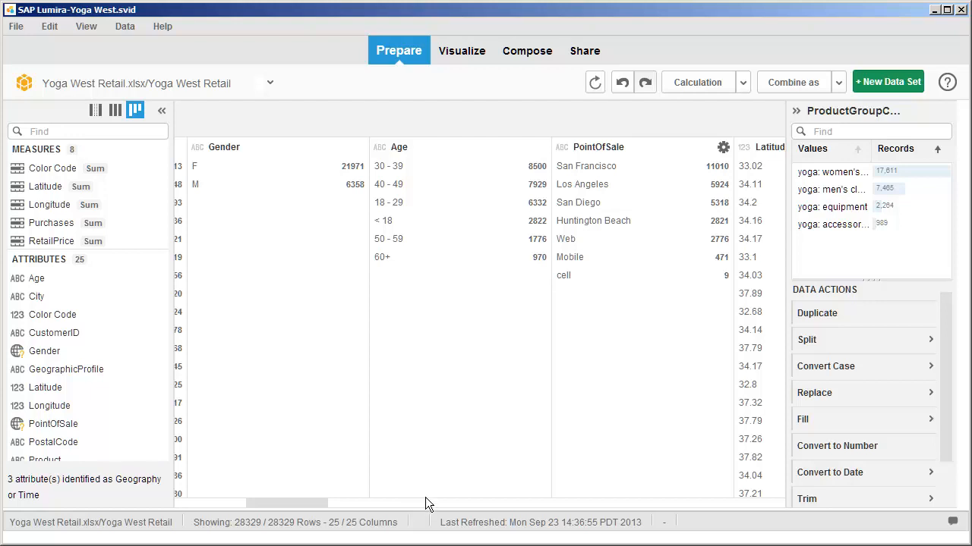
click(596, 146)
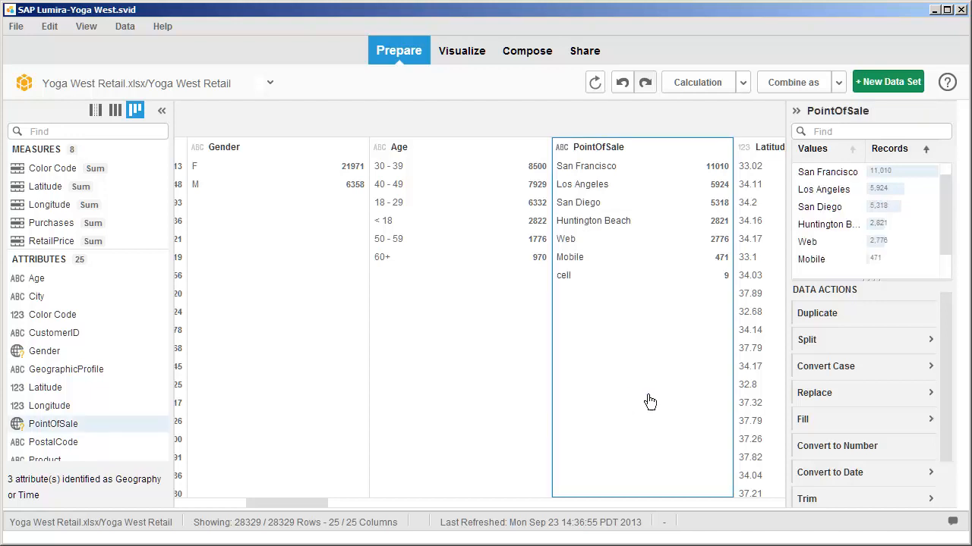
click(815, 392)
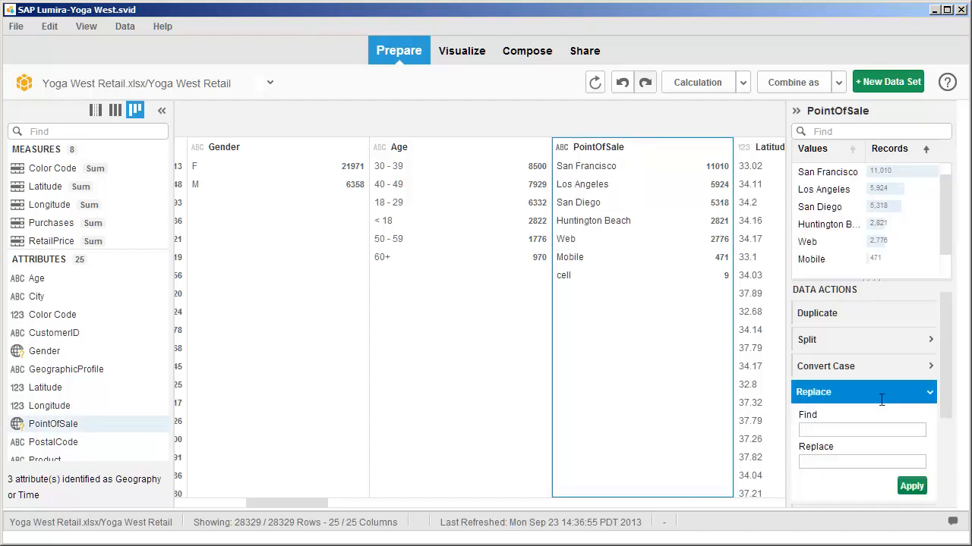
text(cell)
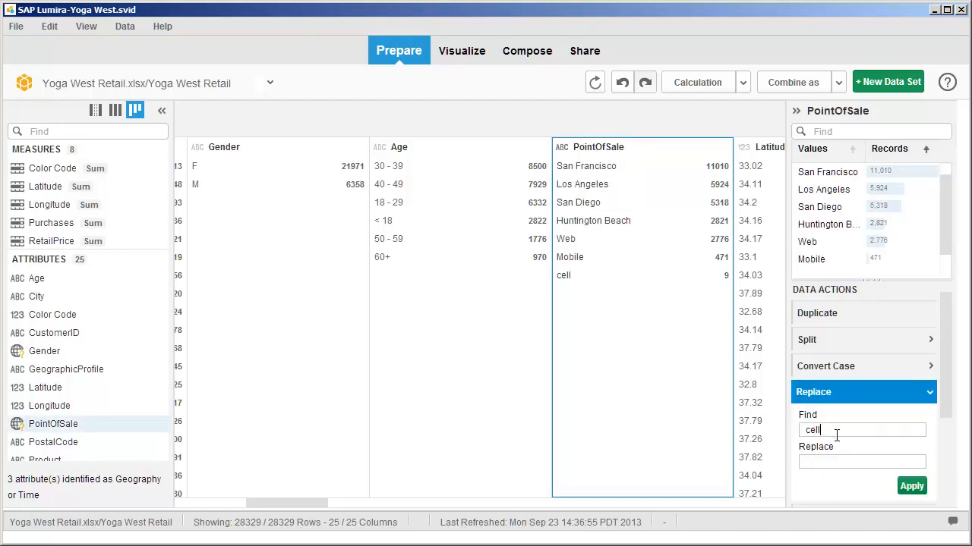
text(Mobile)
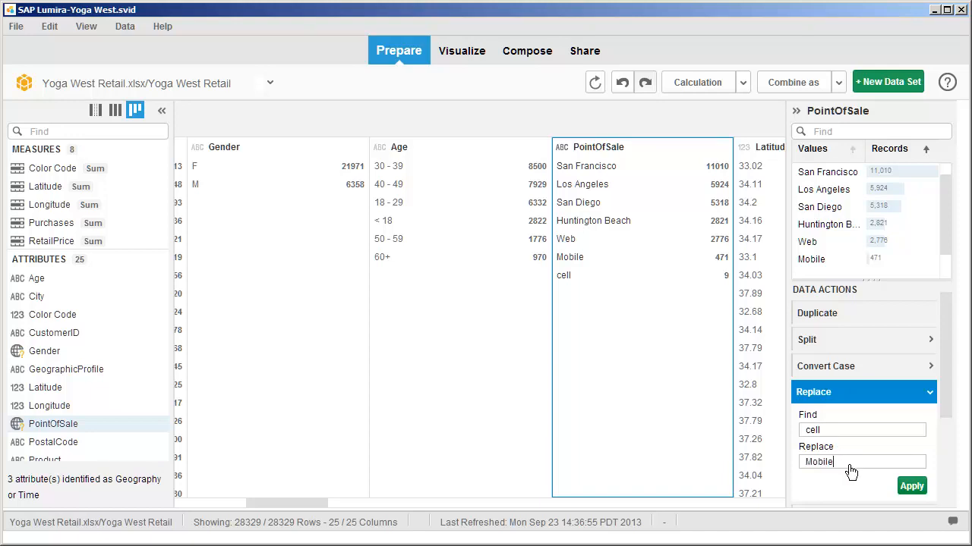
click(911, 486)
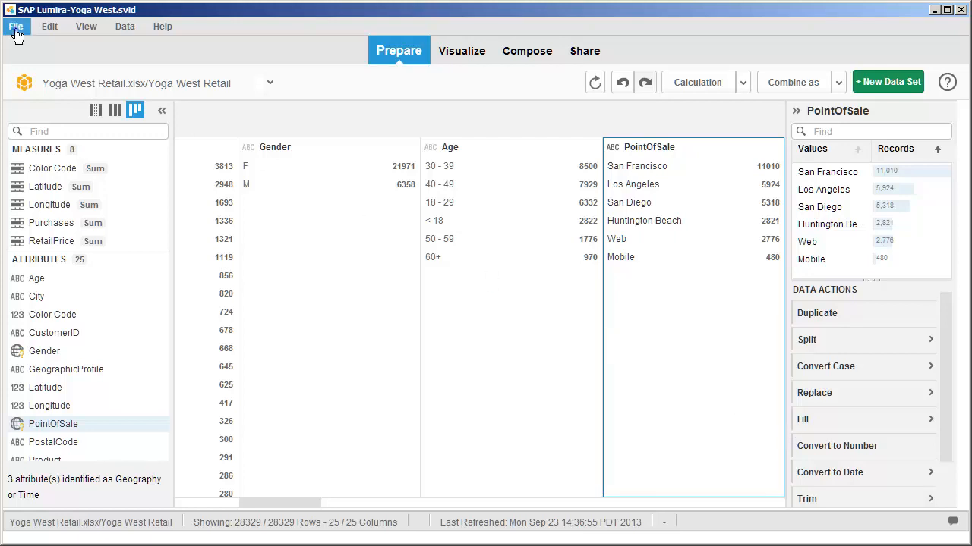
Step: Save the Yoga West Retail document from the File menu
click(19, 26)
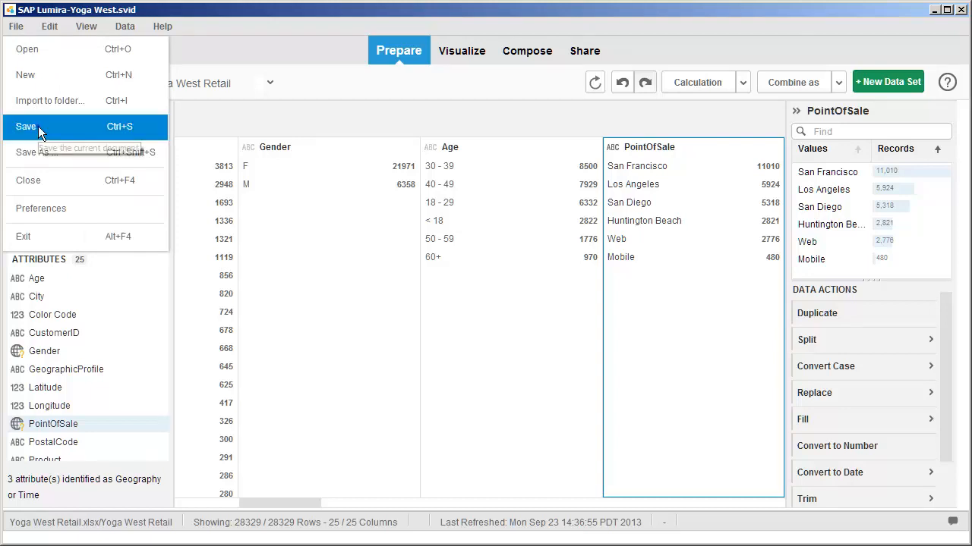
click(26, 126)
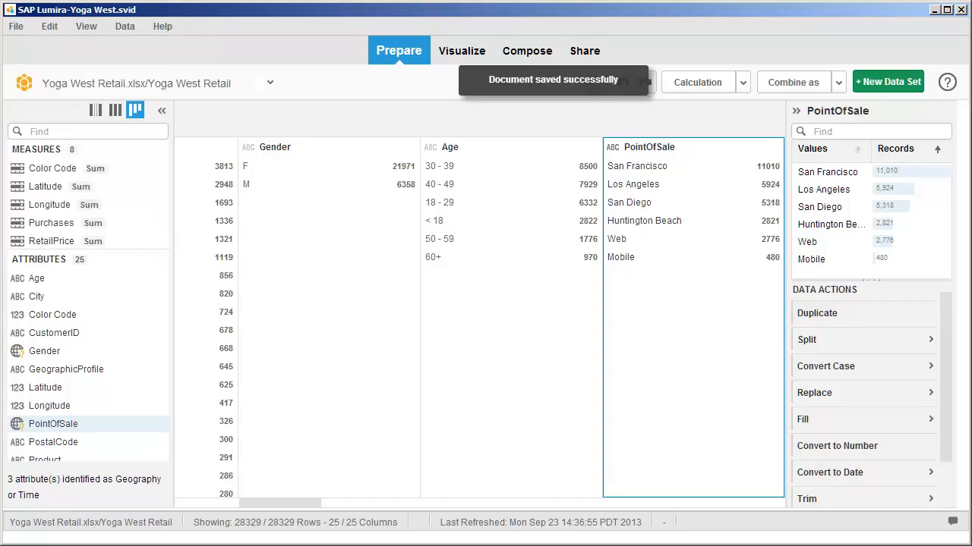